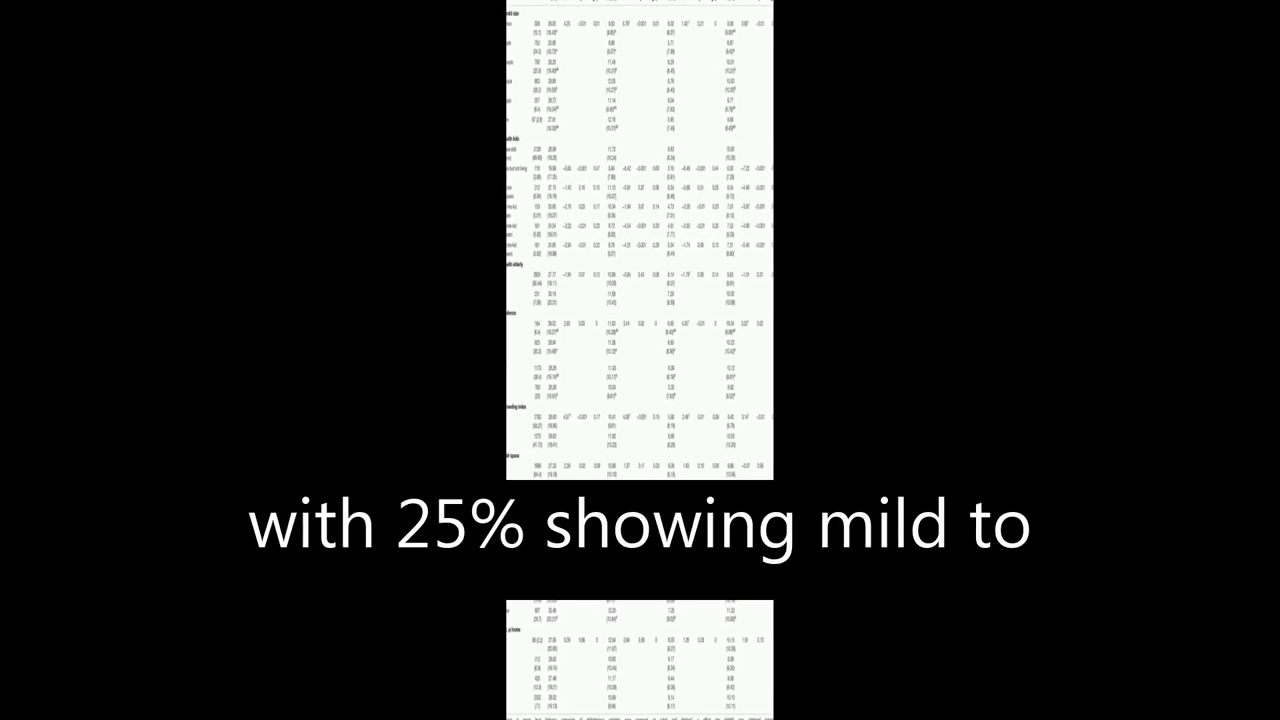
pyautogui.scroll(-3)
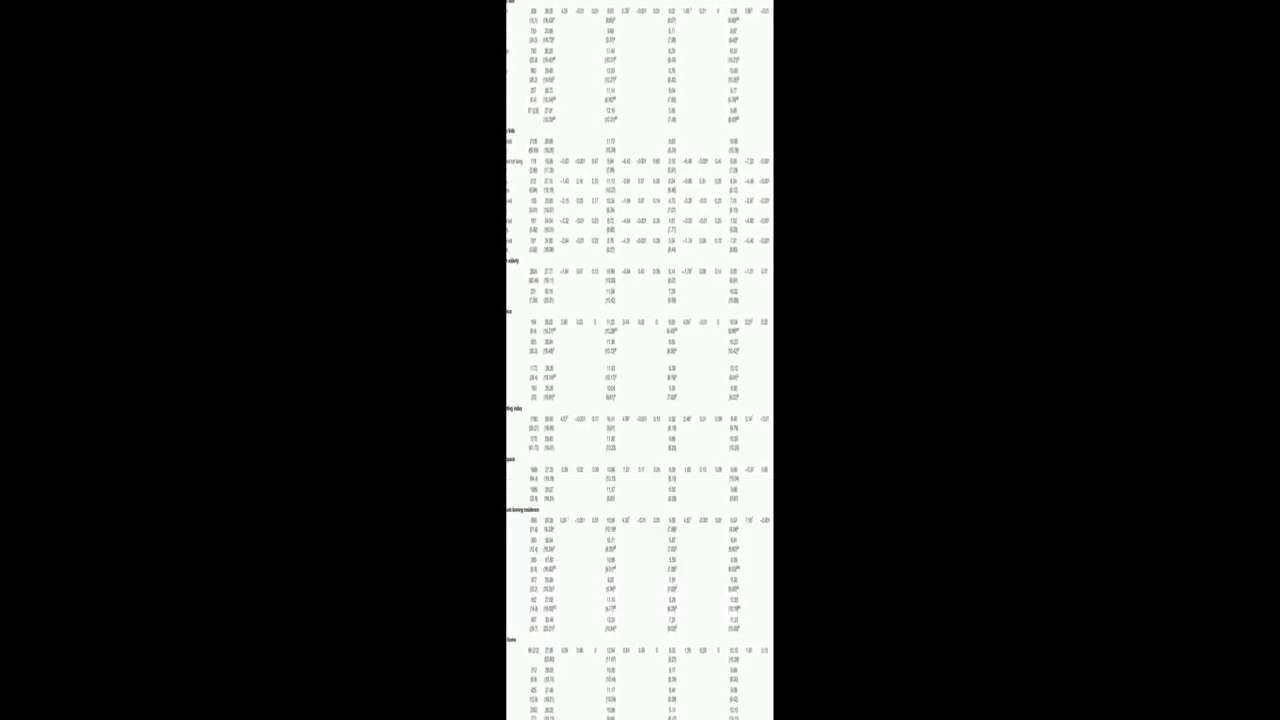